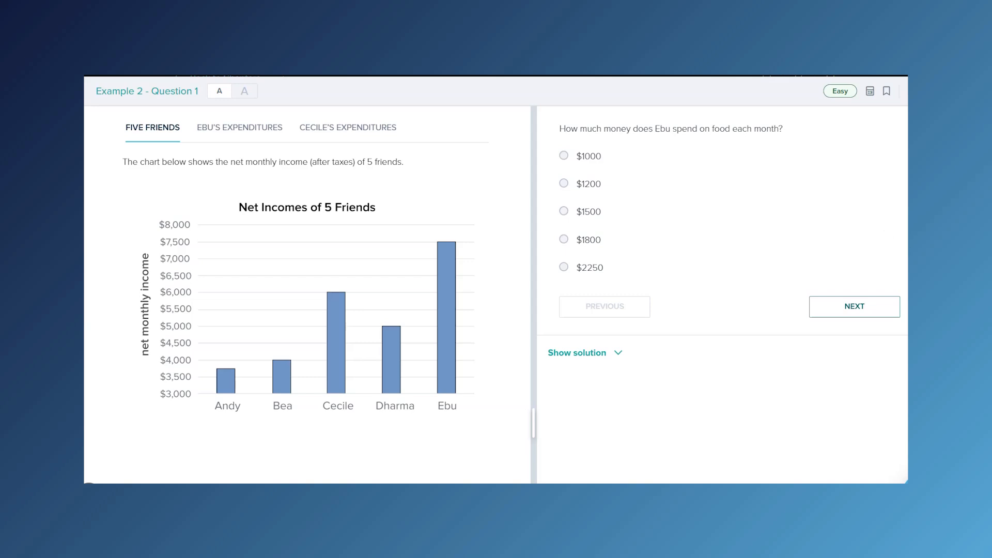
Review Ebu's expenditures pie chart legend, then switch to Cecile's monthly expenditures chart
left_click(153, 128)
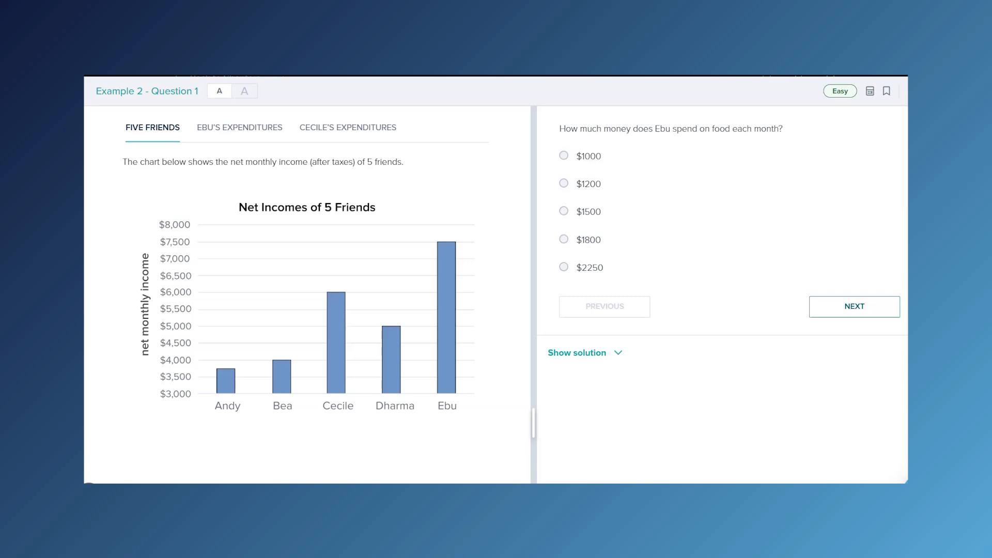
left_click(240, 127)
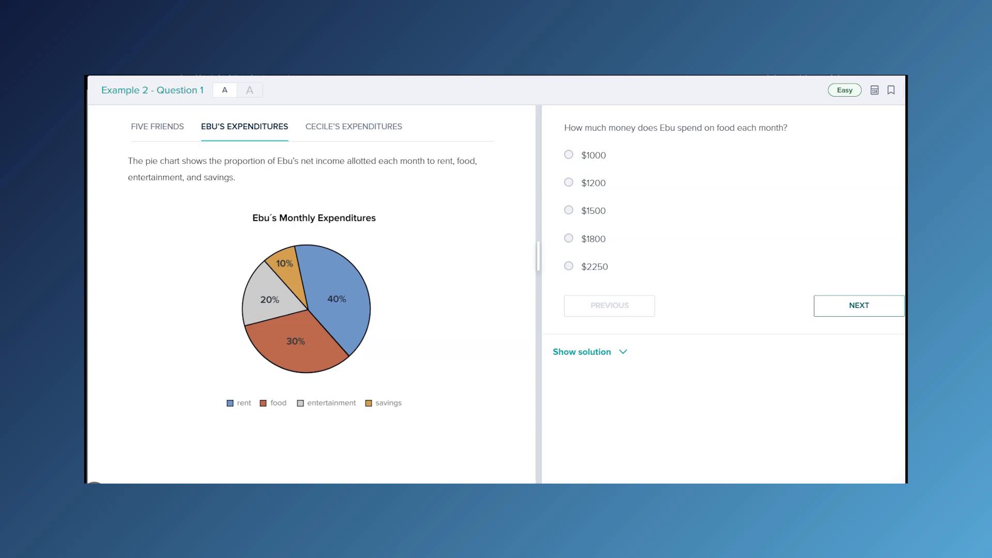
left_click(244, 126)
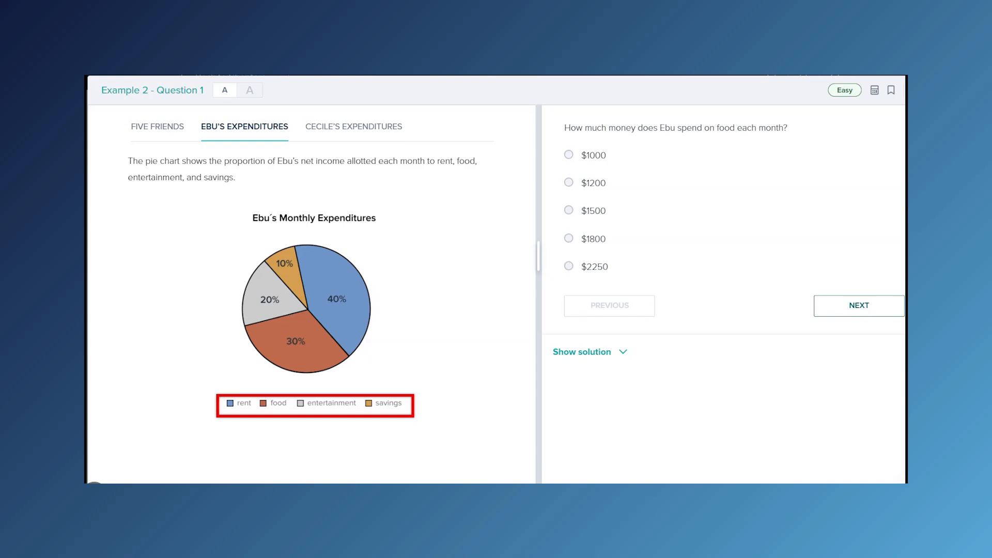
left_click(354, 126)
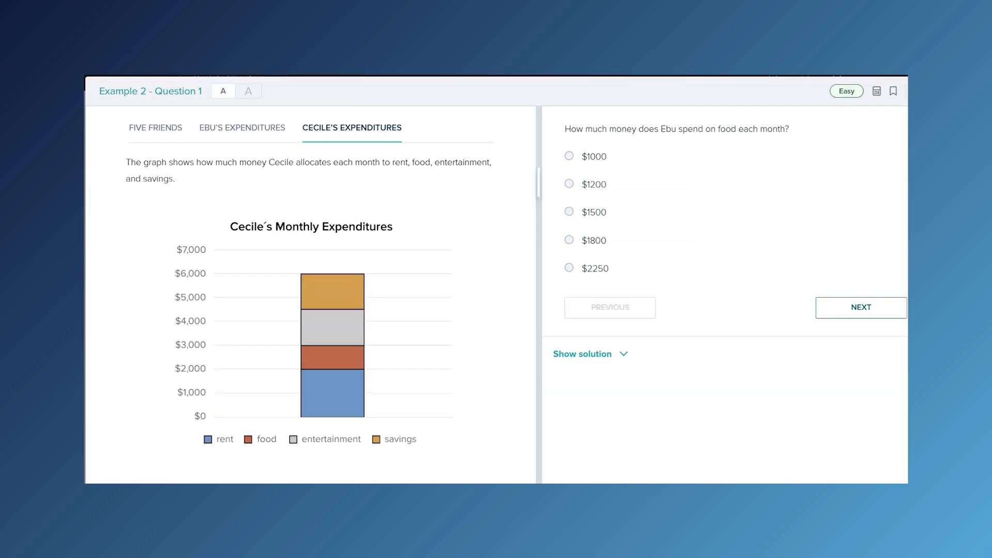
left_click(352, 128)
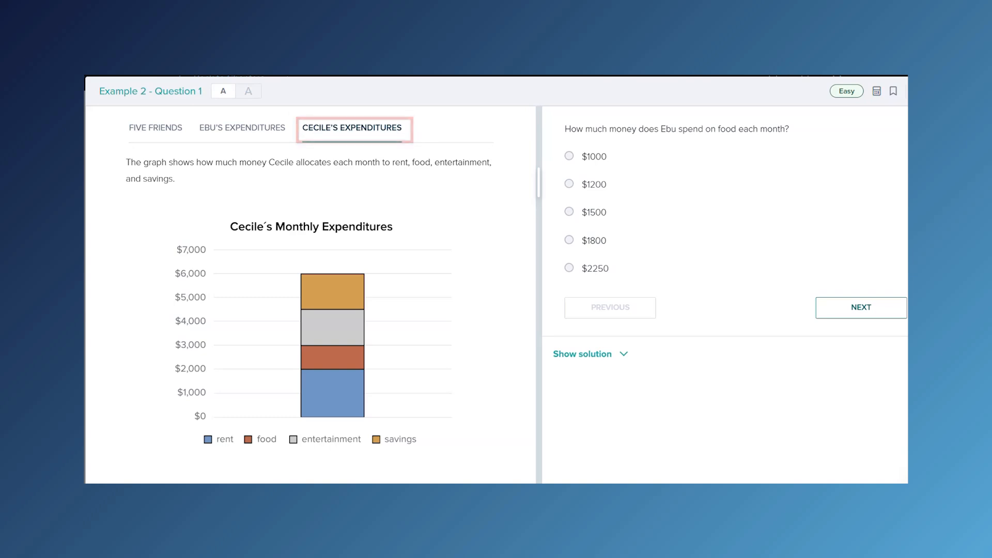
left_click(351, 128)
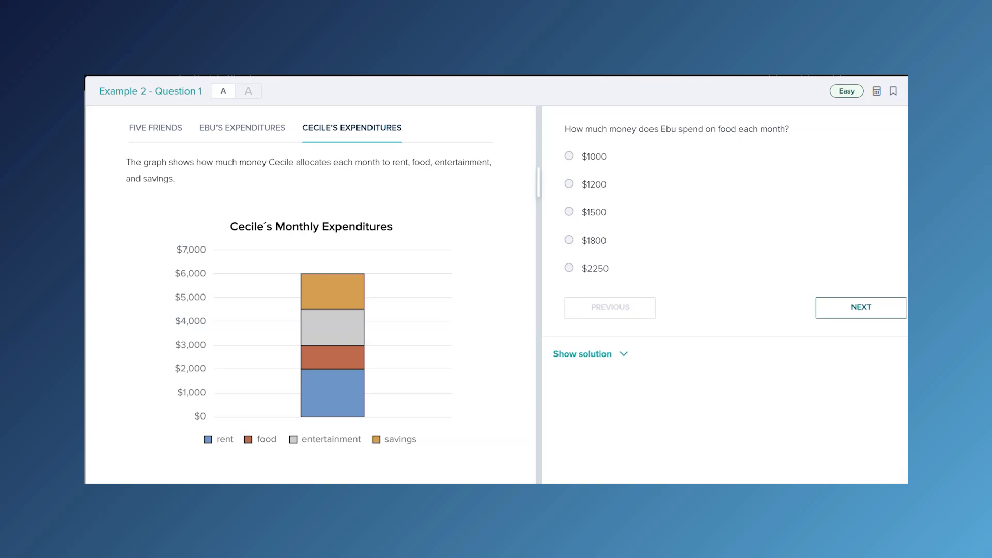
double_click(682, 129)
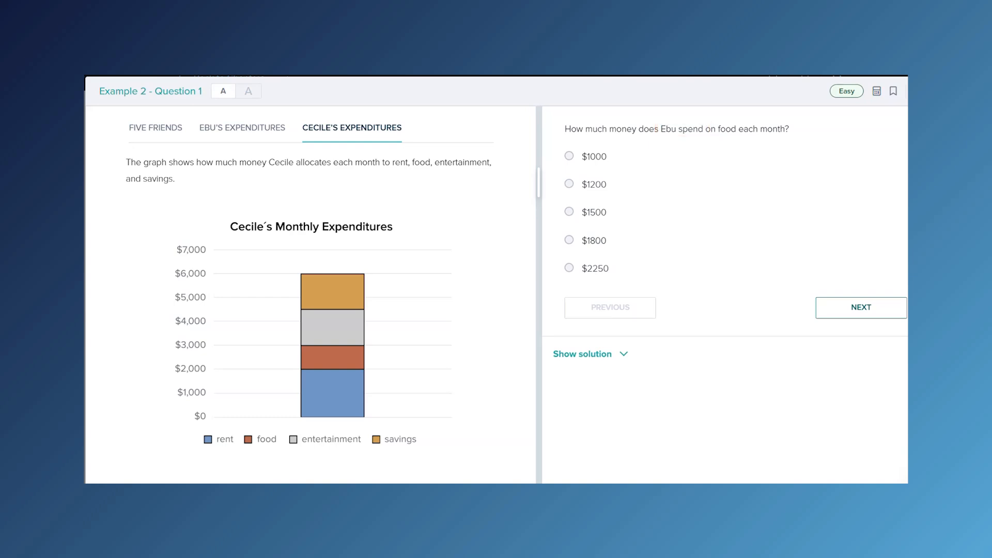
Return to Ebu's expenditures pie chart and review the food question's answer choices
left_click(242, 128)
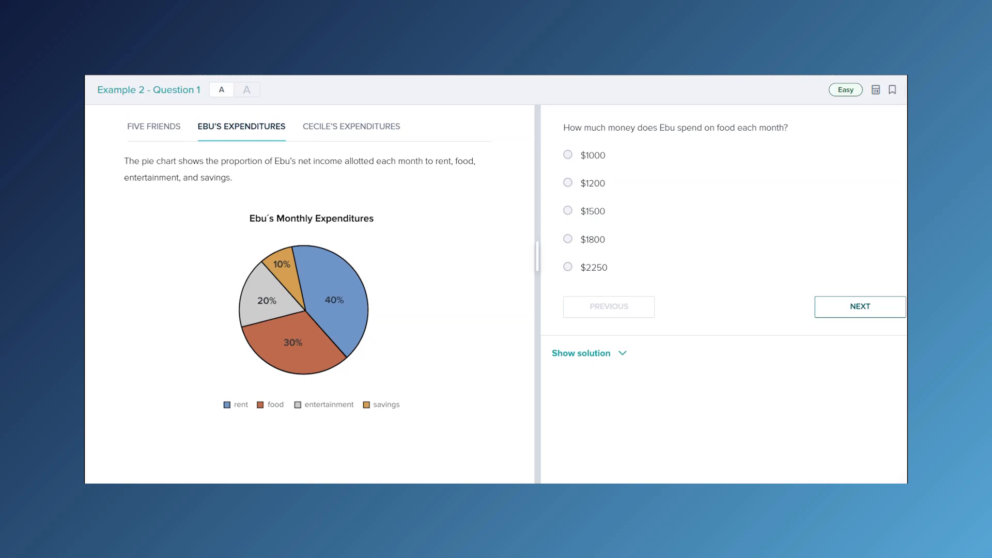
left_click(271, 405)
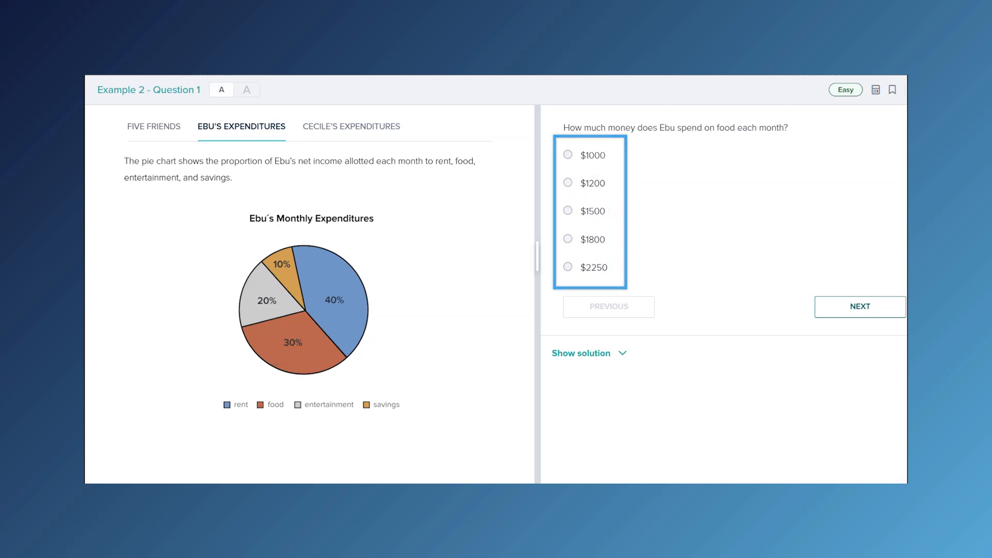
Return to the five friends' net income chart and handwrite a 7 beside the answers
left_click(153, 126)
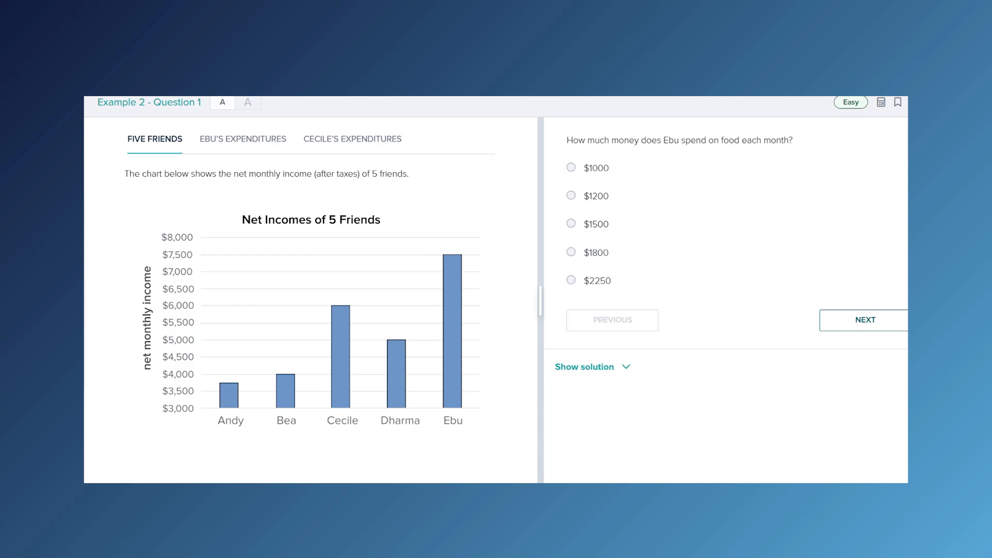
left_click_drag(649, 164, 664, 205)
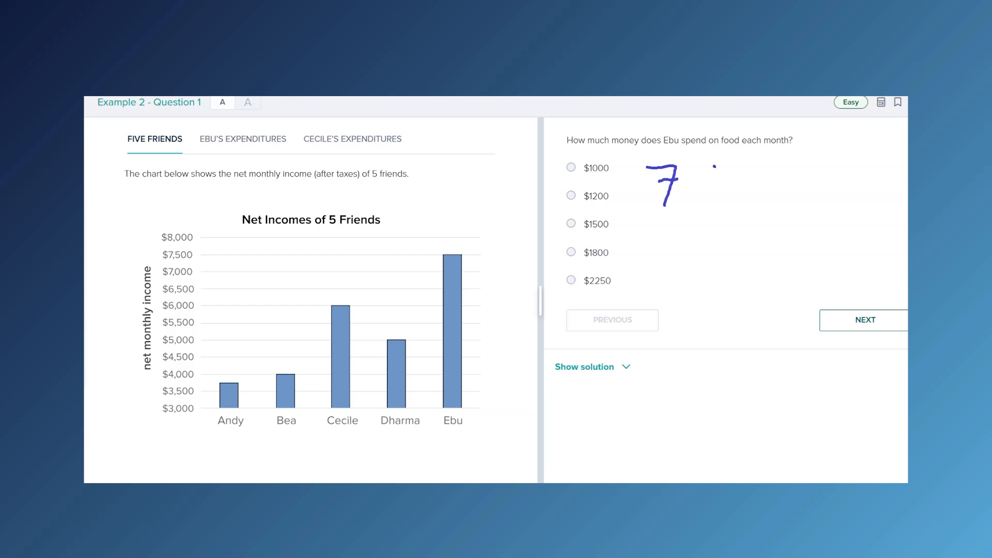